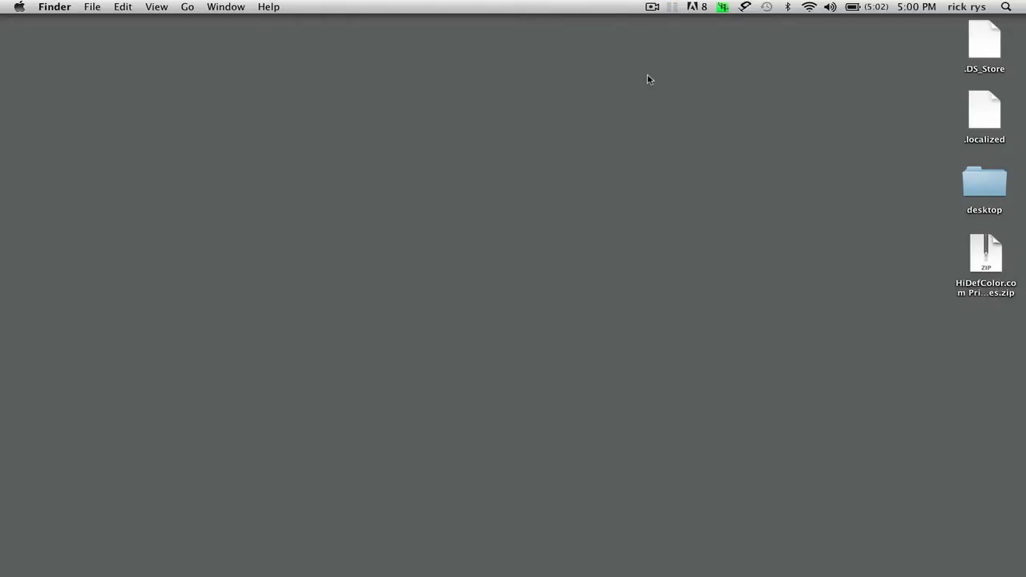
- Drag the HiDefColor.com printer profiles zip out so it expands into a desktop folder
{"action": "left_click_drag", "start_coordinate": [984, 253], "coordinate": [600, 202]}
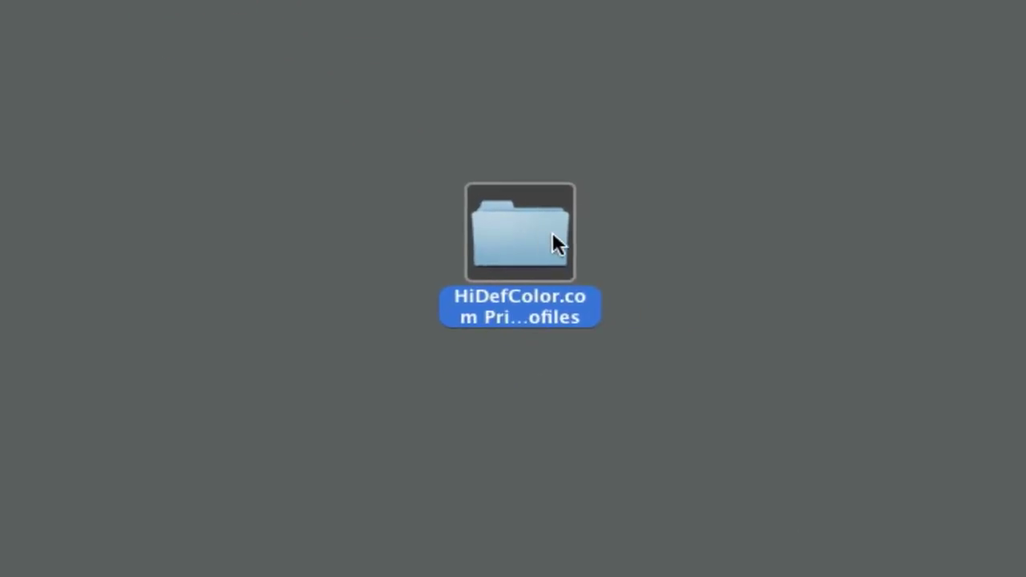
- Show the extracted folder's three ICC files: GRACoL2006 Coated1v2, SWOP2006 Coated3v2 and Coated5v2
{"action": "double_click", "coordinate": [520, 232]}
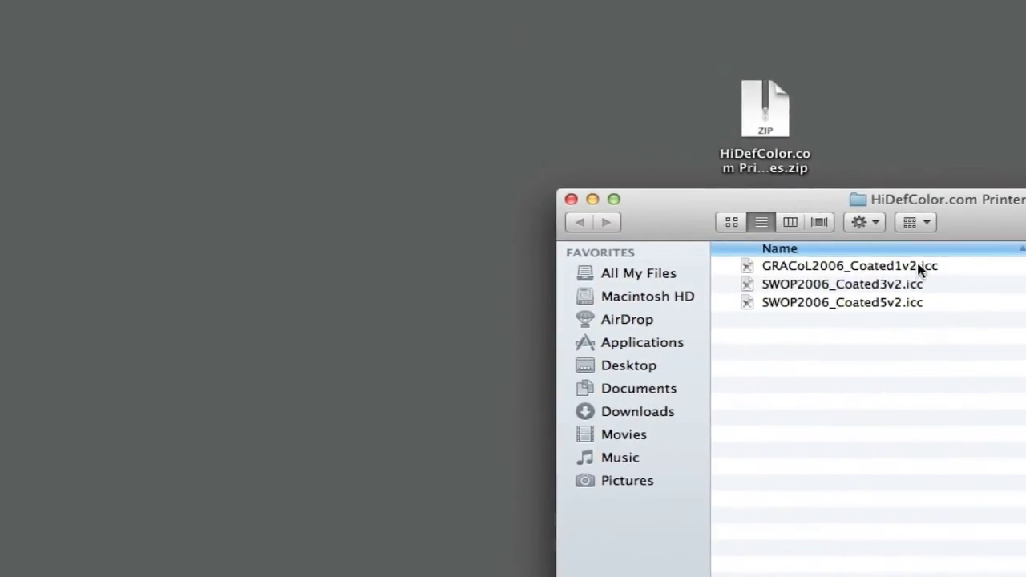
{"action": "mouse_move", "coordinate": [844, 301]}
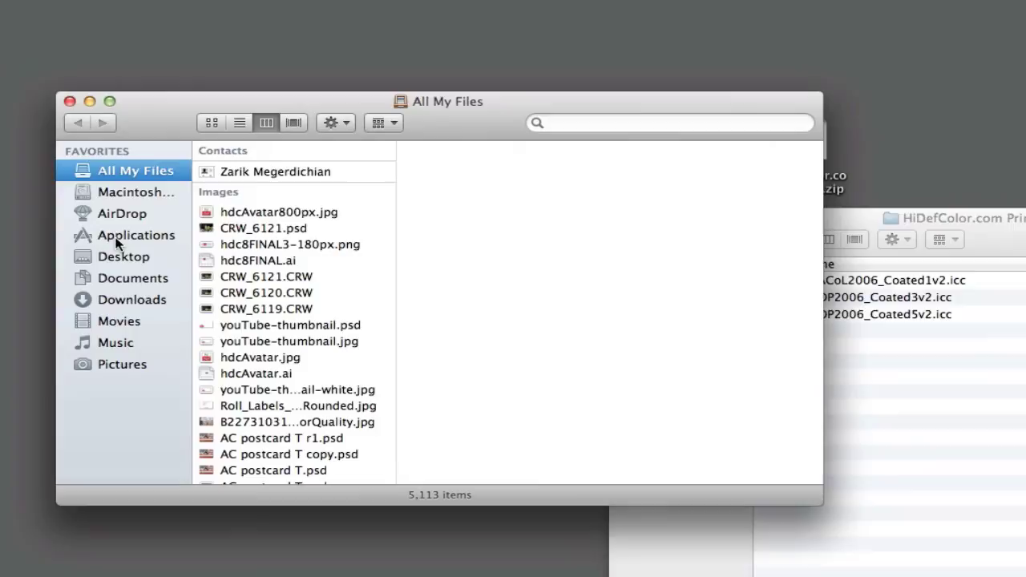
- Navigate the second window to Macintosh HD > Library > ColorSync > Profiles
{"action": "left_click", "coordinate": [137, 193]}
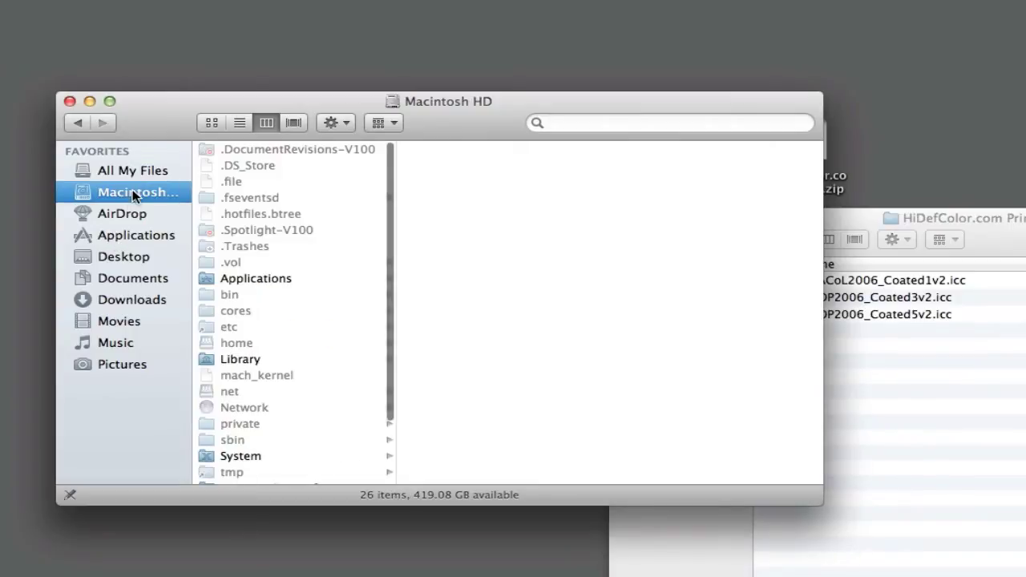
{"action": "mouse_move", "coordinate": [279, 351]}
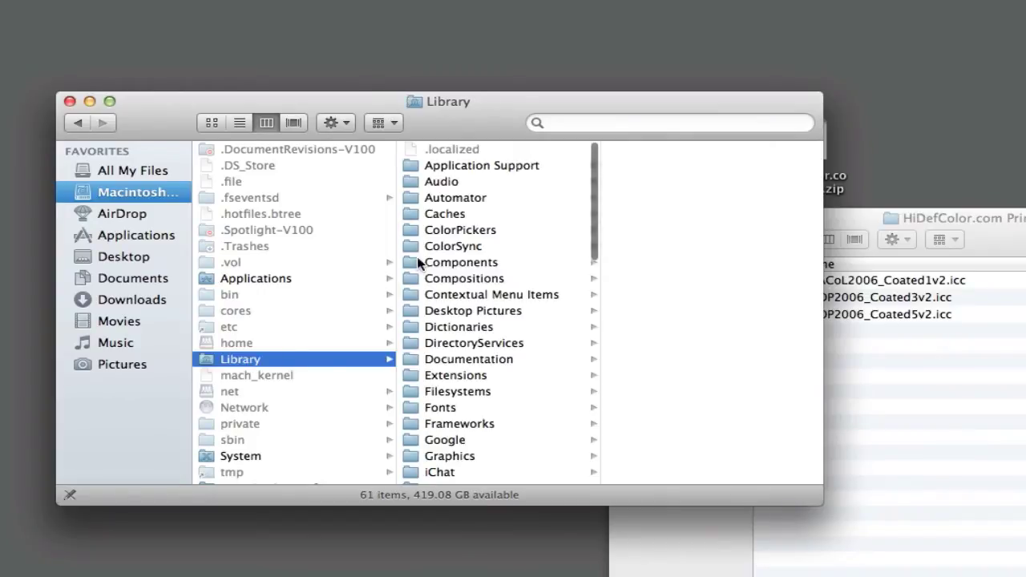
{"action": "left_click", "coordinate": [457, 247]}
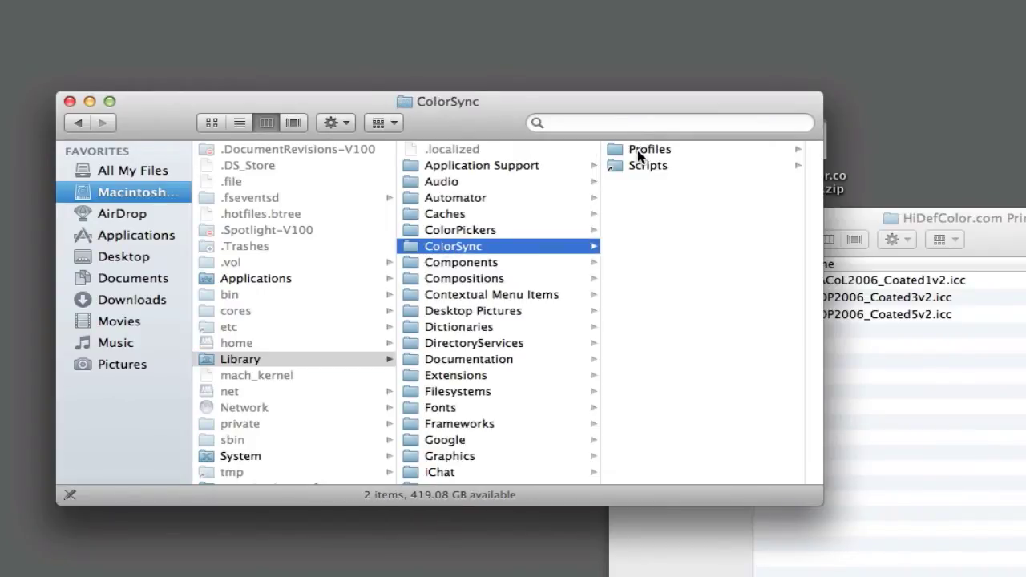
{"action": "left_click", "coordinate": [649, 149]}
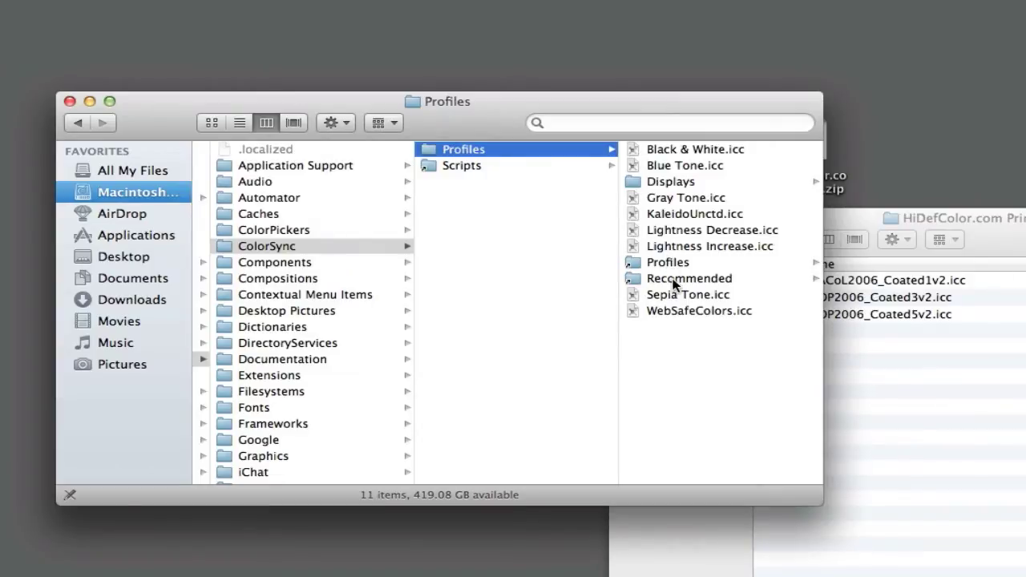
- Move the three ICC profiles into the Recommended folder and close both Finder windows
{"action": "left_click", "coordinate": [689, 279]}
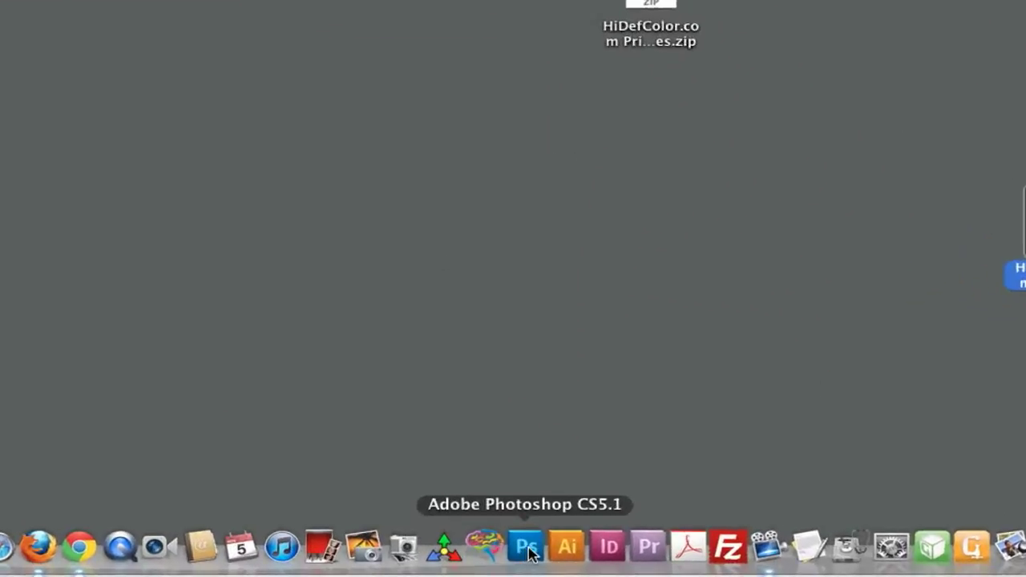
- Launch Photoshop and load recent file CRW_6121.psd, keeping its embedded Adobe RGB profile
{"action": "left_click", "coordinate": [529, 547]}
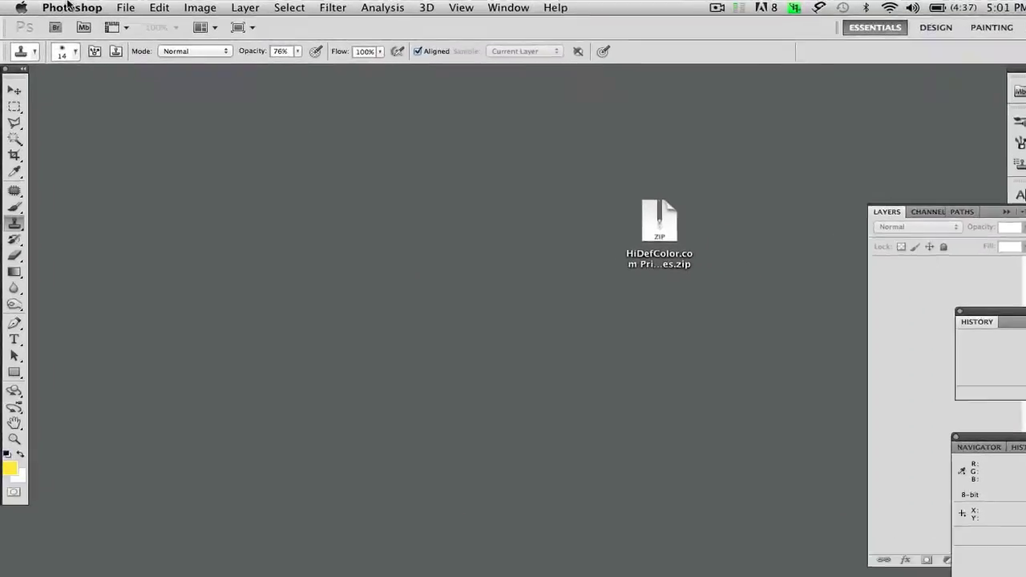
{"action": "left_click", "coordinate": [125, 8]}
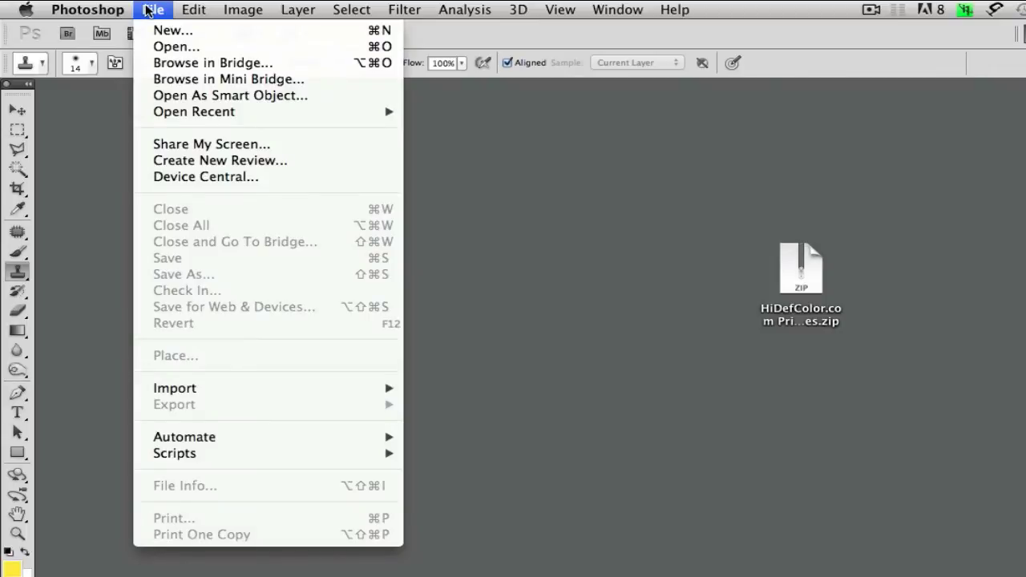
{"action": "mouse_move", "coordinate": [198, 112]}
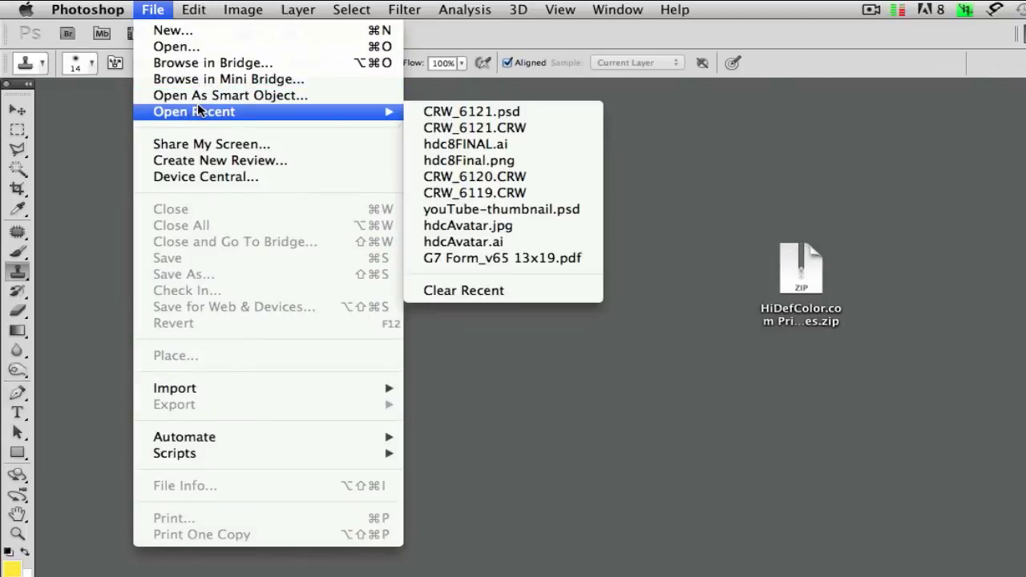
{"action": "left_click", "coordinate": [473, 111]}
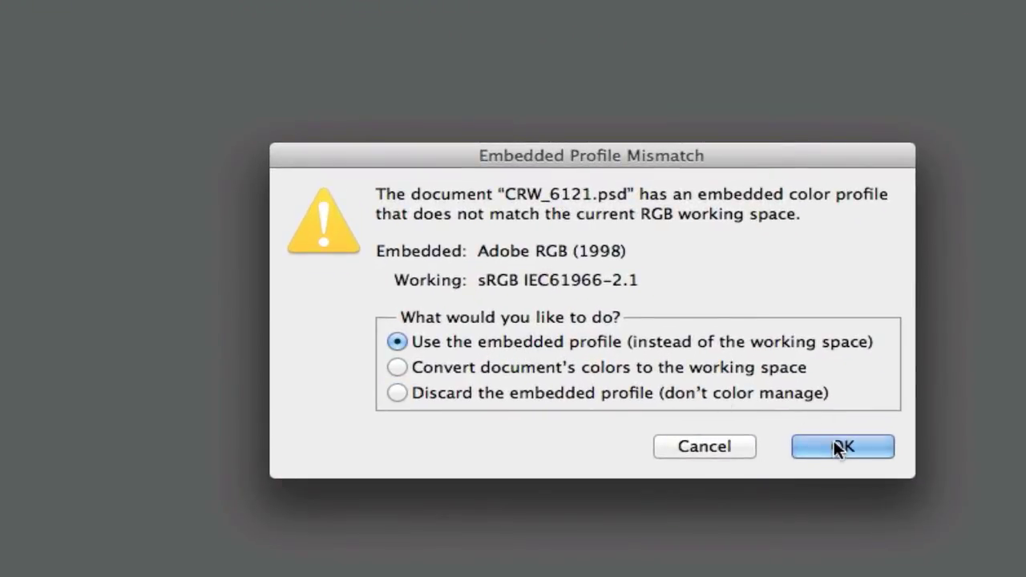
{"action": "left_click", "coordinate": [835, 446]}
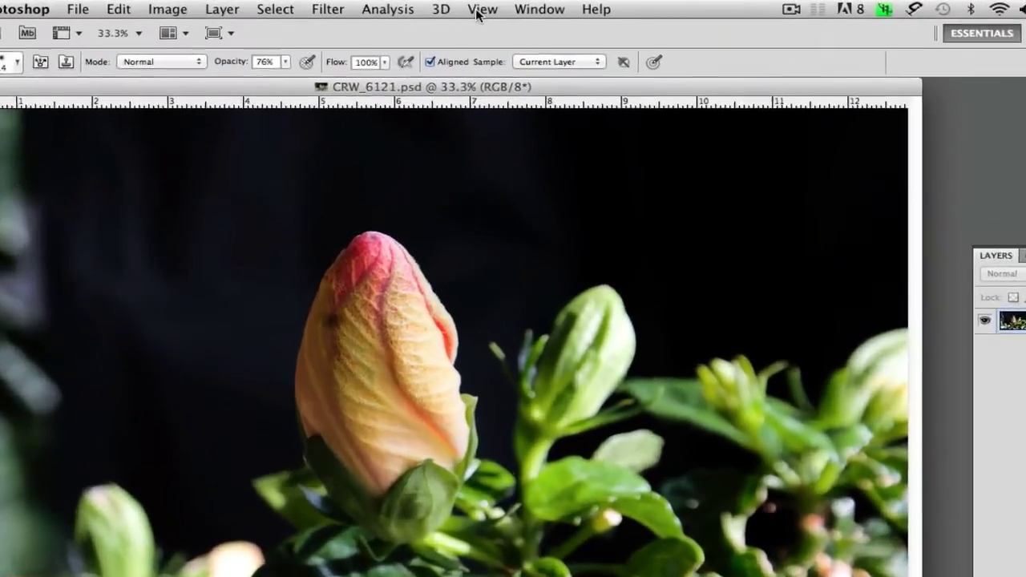
- Set the custom proof condition's Device to Simulate to GRACoL2006_Coated1v2 with preview on
{"action": "left_click", "coordinate": [485, 10]}
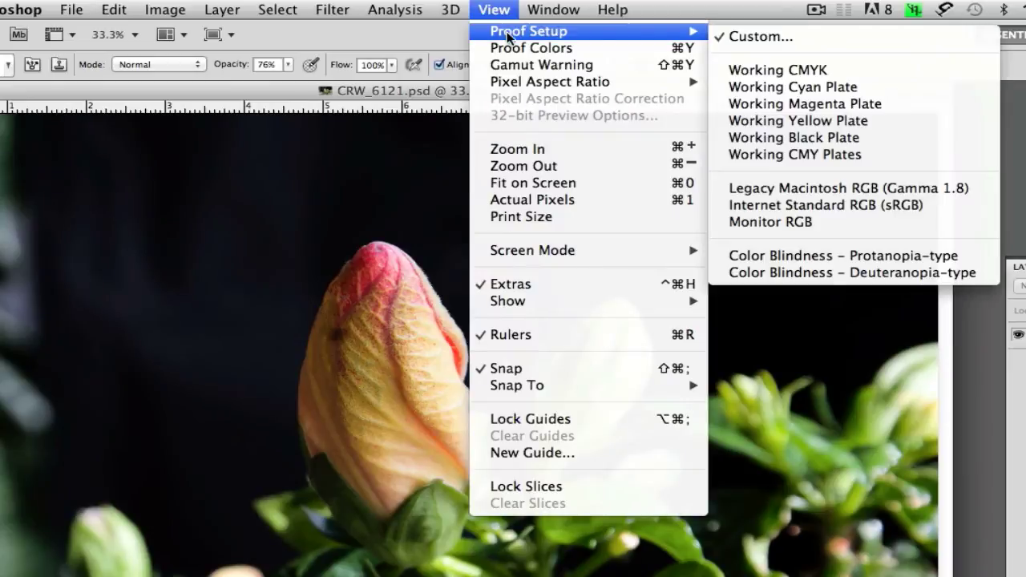
{"action": "left_click", "coordinate": [770, 37]}
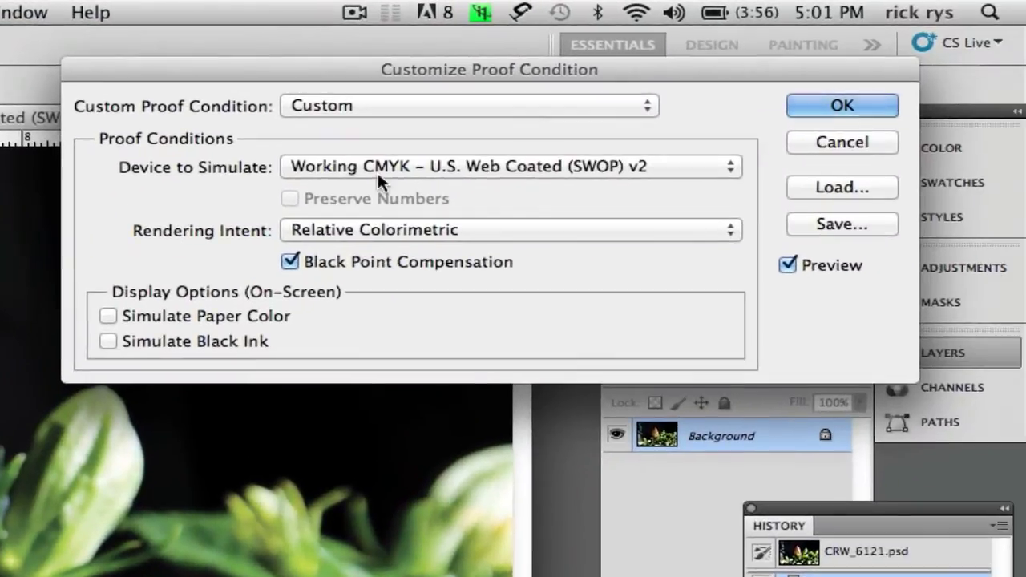
{"action": "left_click", "coordinate": [509, 165]}
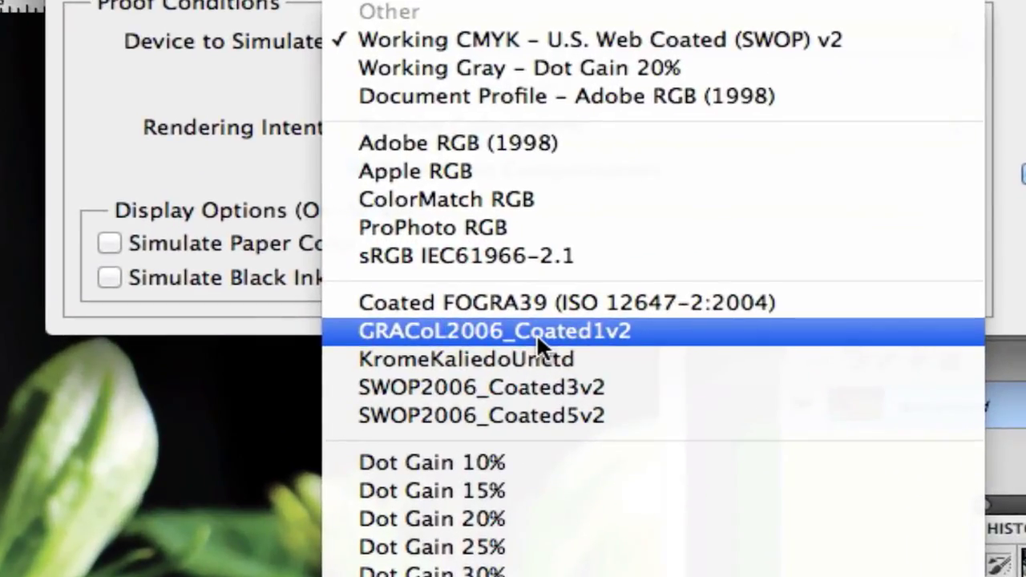
{"action": "left_click", "coordinate": [493, 331]}
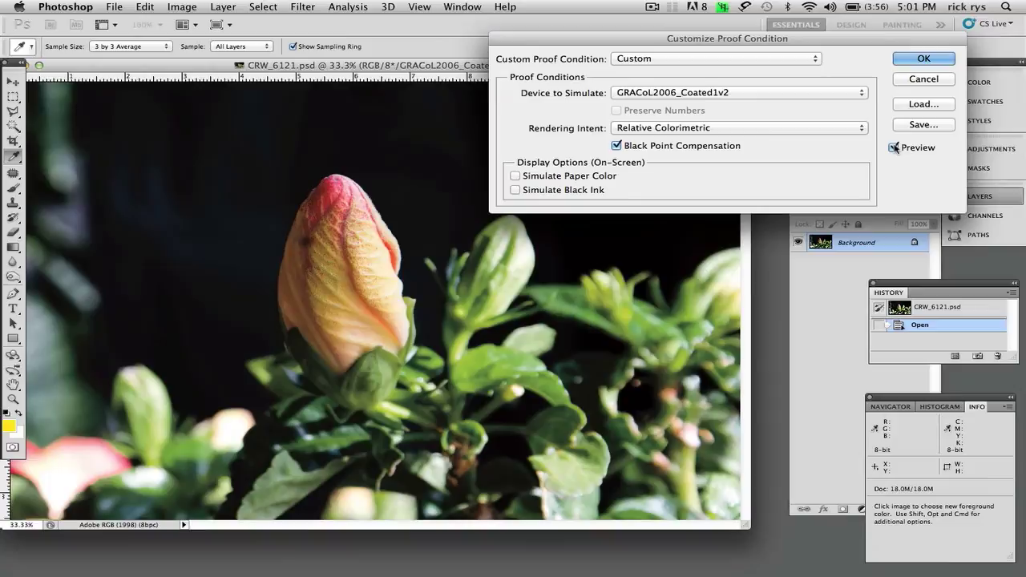